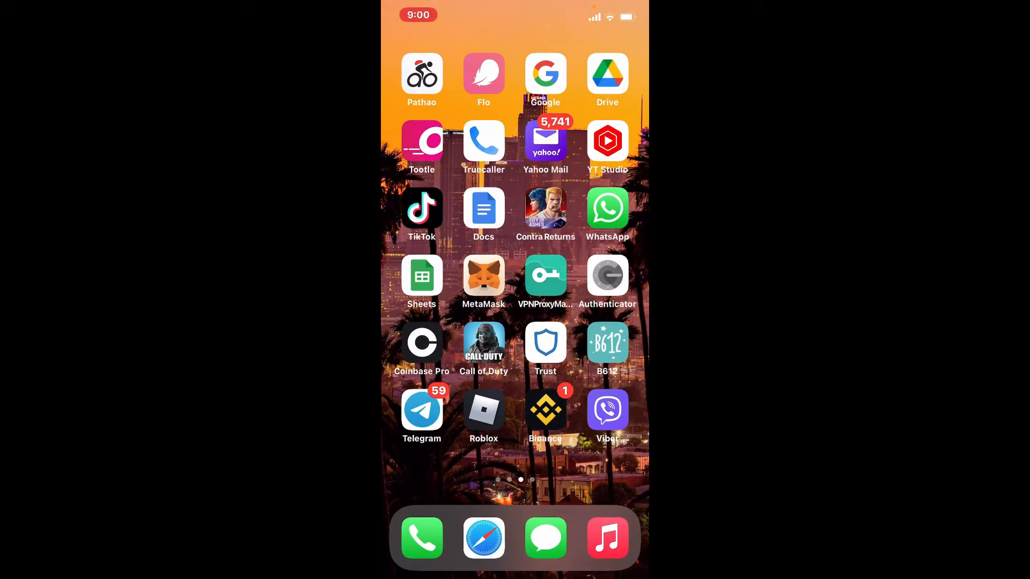
Swipe to the second Home Screen page and launch Settings
{"action": "scroll", "scroll_direction": "left", "scroll_amount": 3}
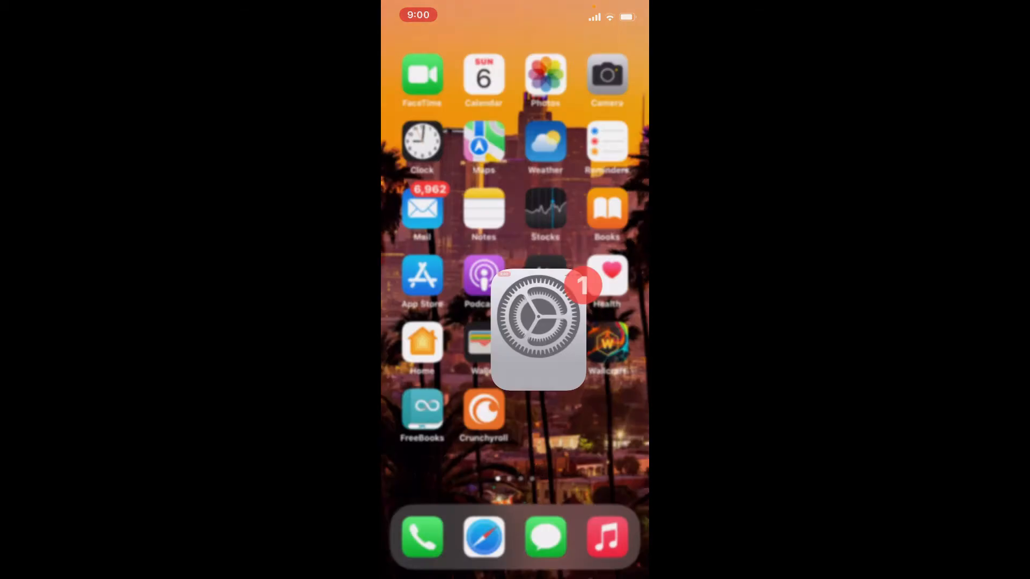
{"action": "left_click", "coordinate": [537, 326]}
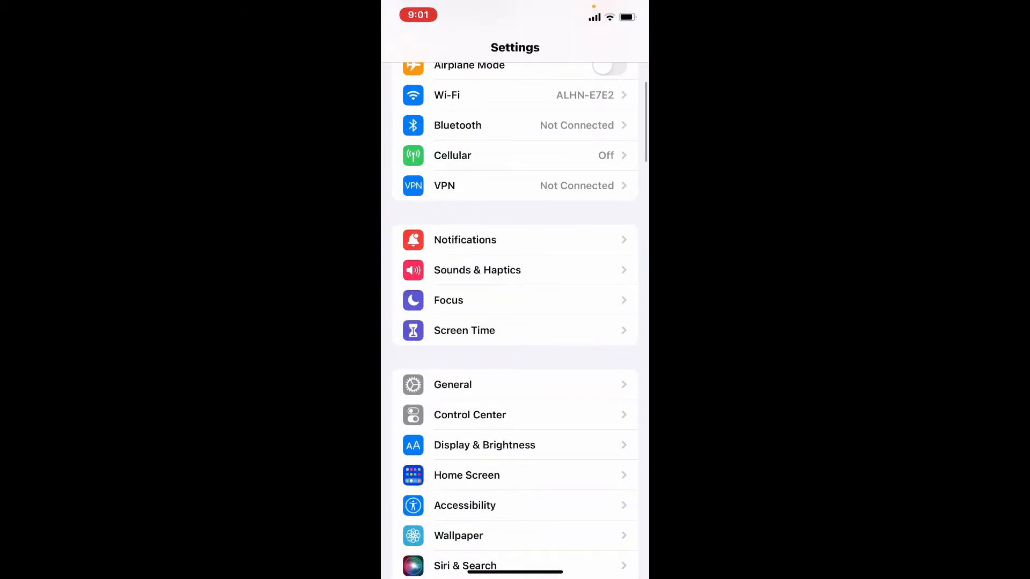
Go through General to iPhone Storage and scroll the app list down to Viber
{"action": "left_click", "coordinate": [452, 384]}
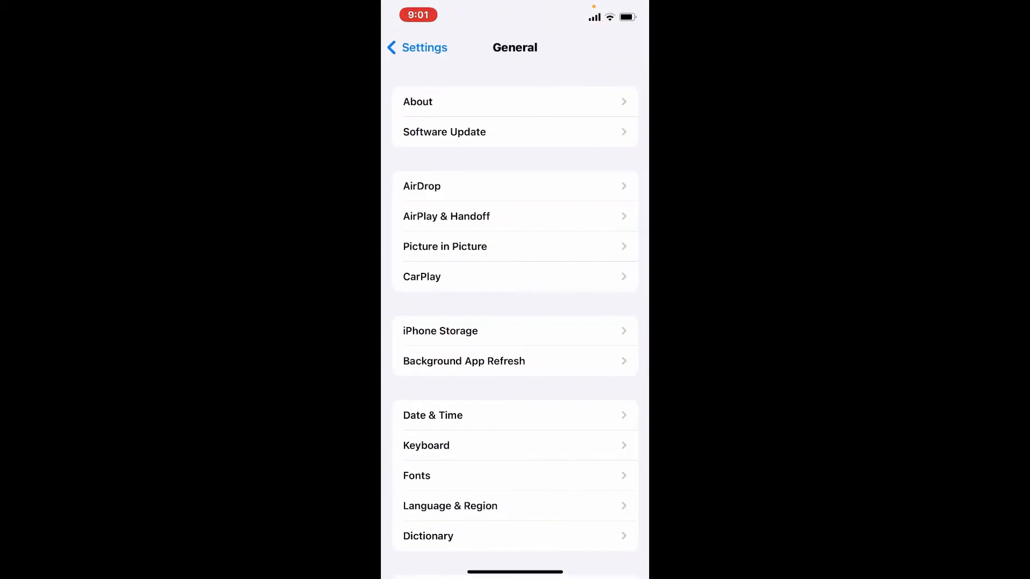
{"action": "left_click", "coordinate": [440, 331]}
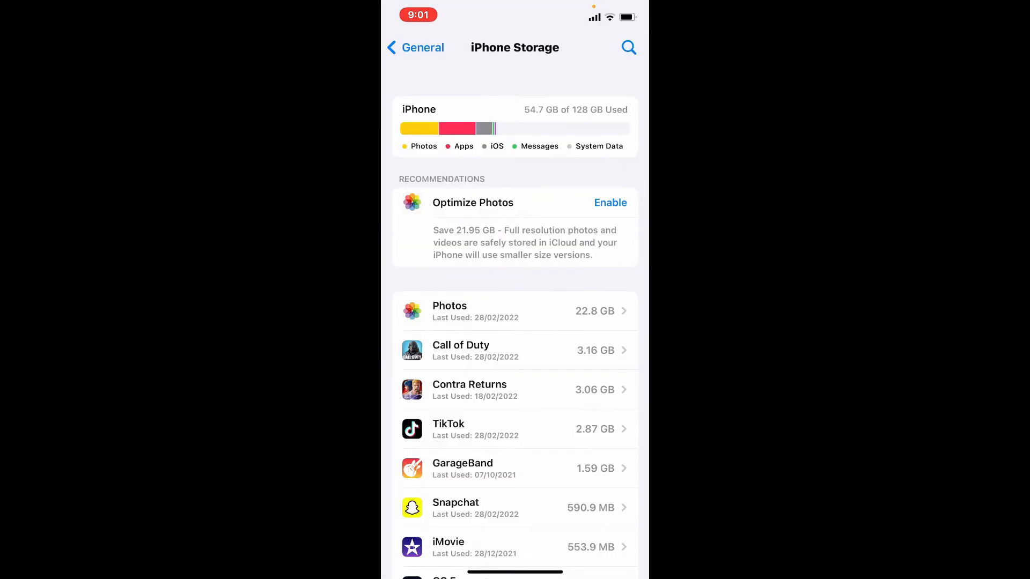
{"action": "scroll", "scroll_direction": "down", "scroll_amount": 3}
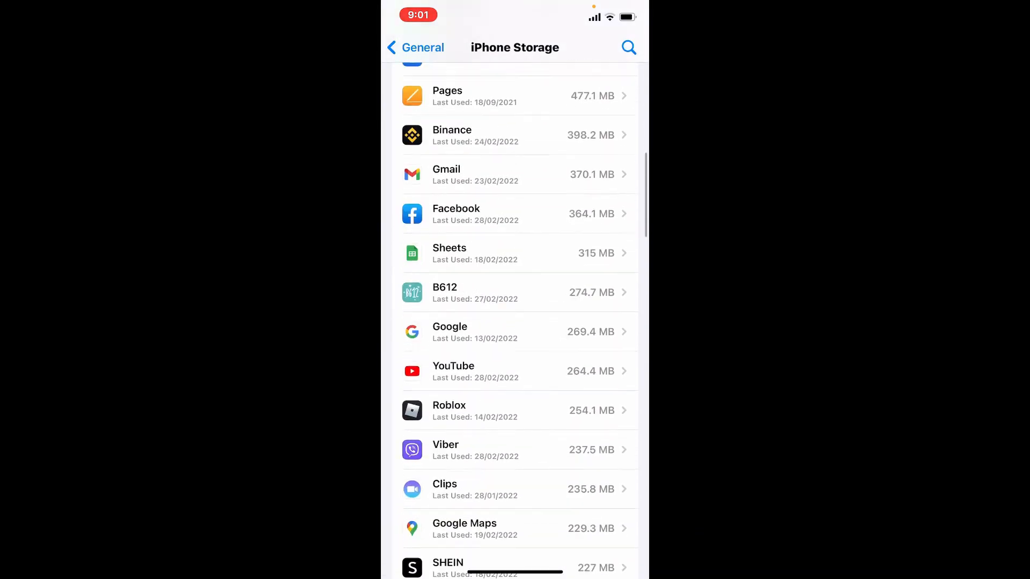
{"action": "scroll", "scroll_direction": "down", "scroll_amount": 3}
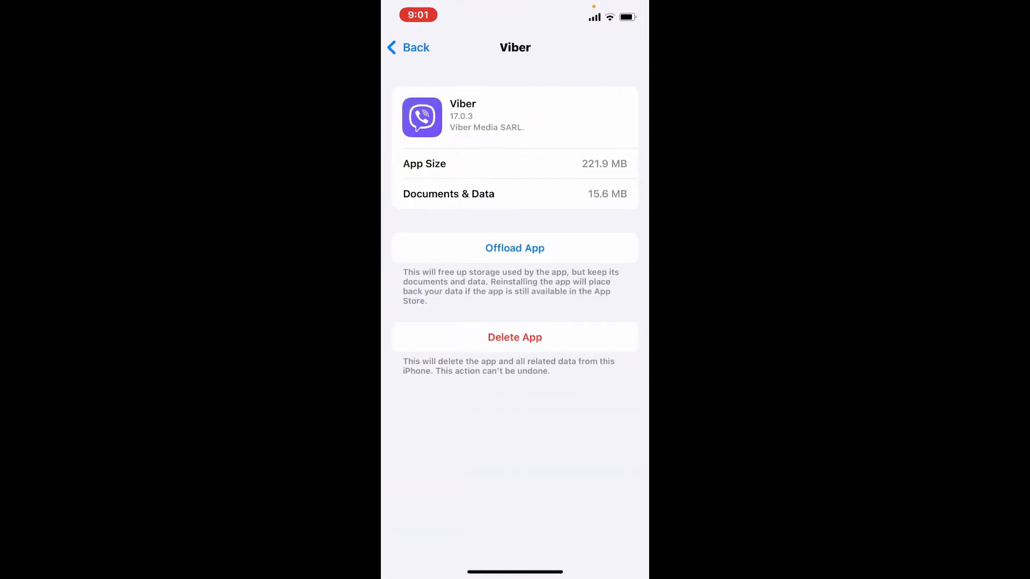
Offload Viber and confirm, keeping its documents and data on the phone
{"action": "left_click", "coordinate": [515, 249]}
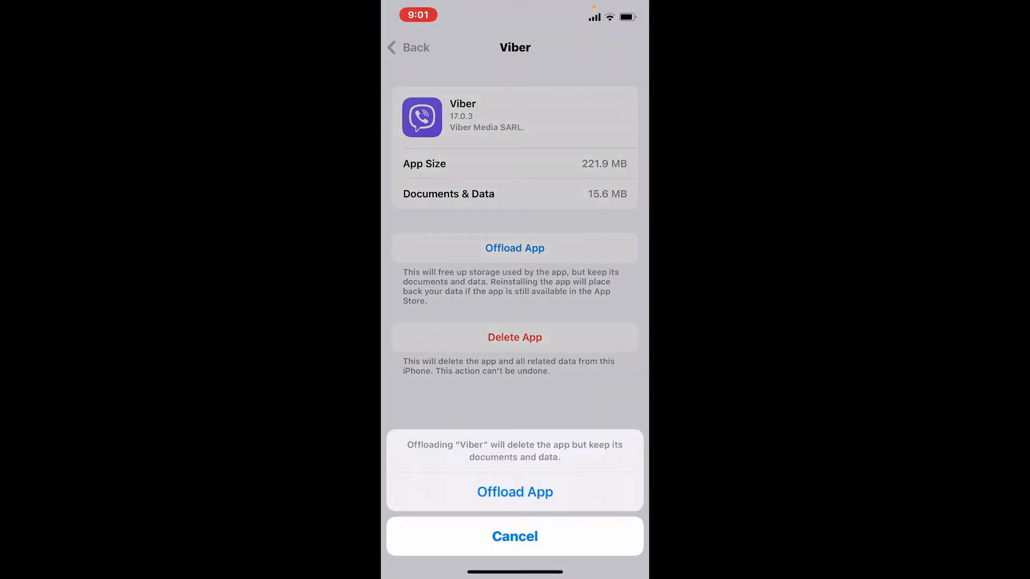
{"action": "left_click", "coordinate": [515, 492]}
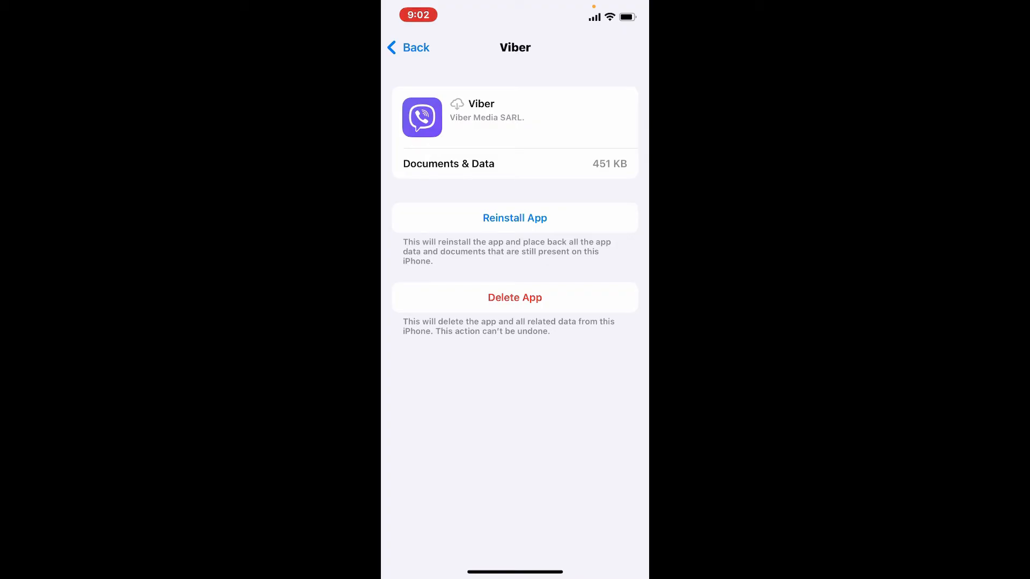
Reinstall Viber, view its Chats list, then return to the Home Screen
{"action": "left_click", "coordinate": [515, 217]}
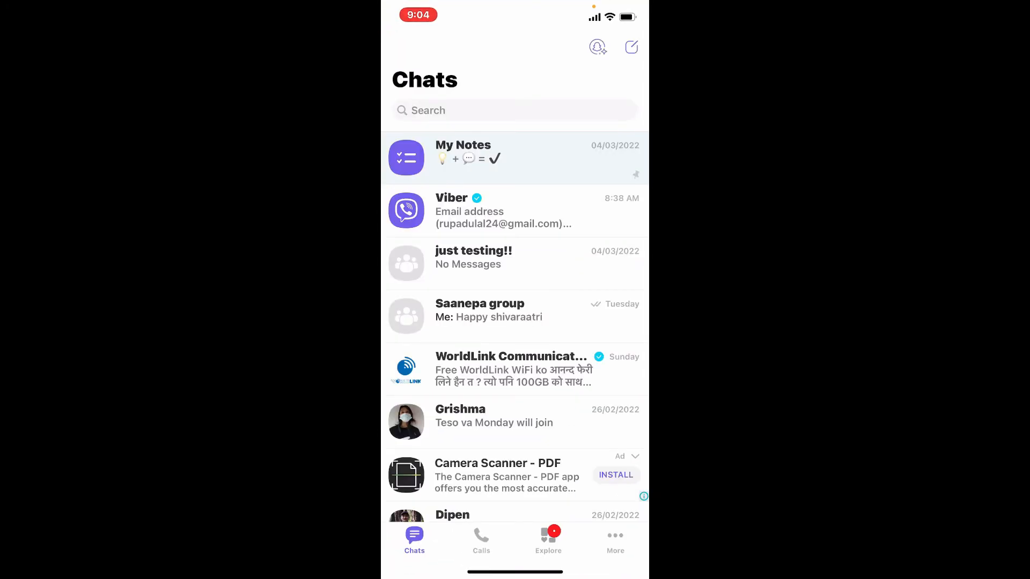
{"action": "key", "text": "home"}
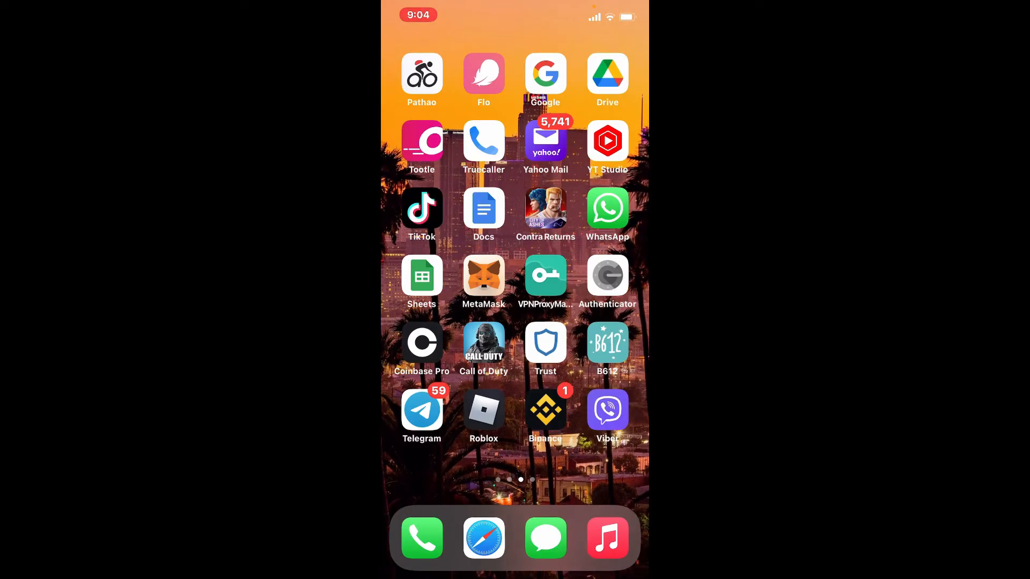